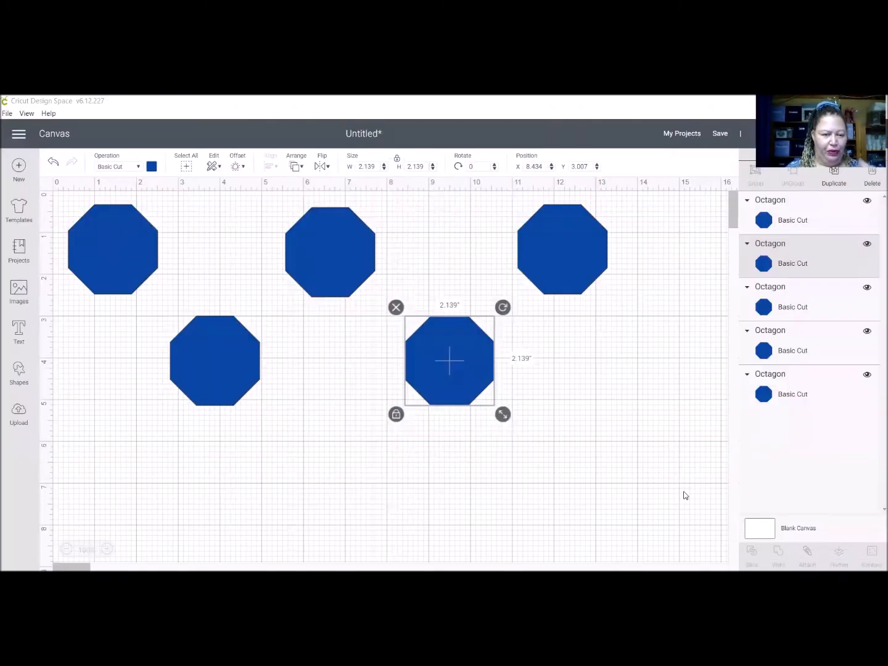
{"action": "mouse_move", "coordinate": [560, 462]}
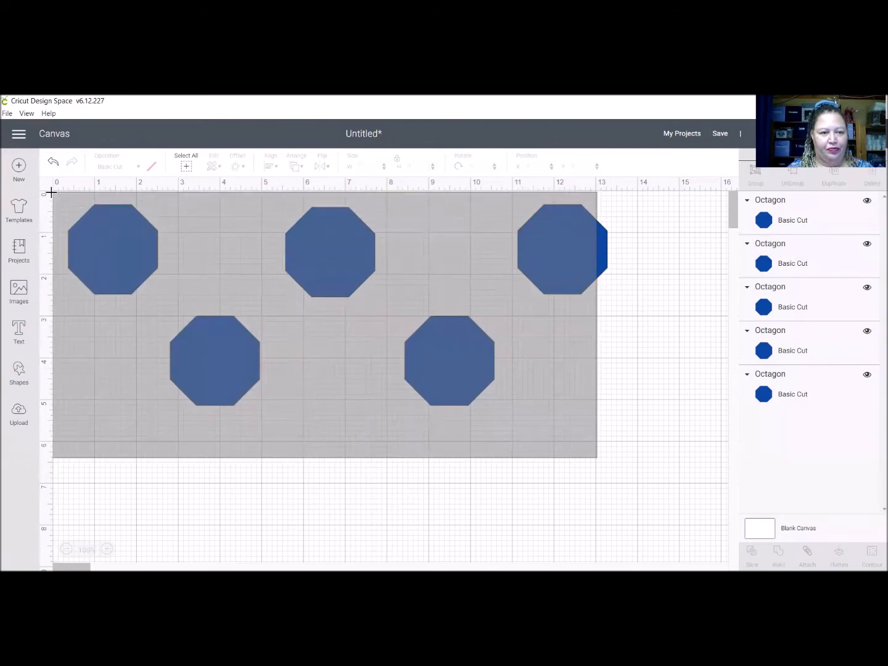
- Select all five octagons and distribute them evenly horizontally
{"action": "left_click", "coordinate": [186, 165]}
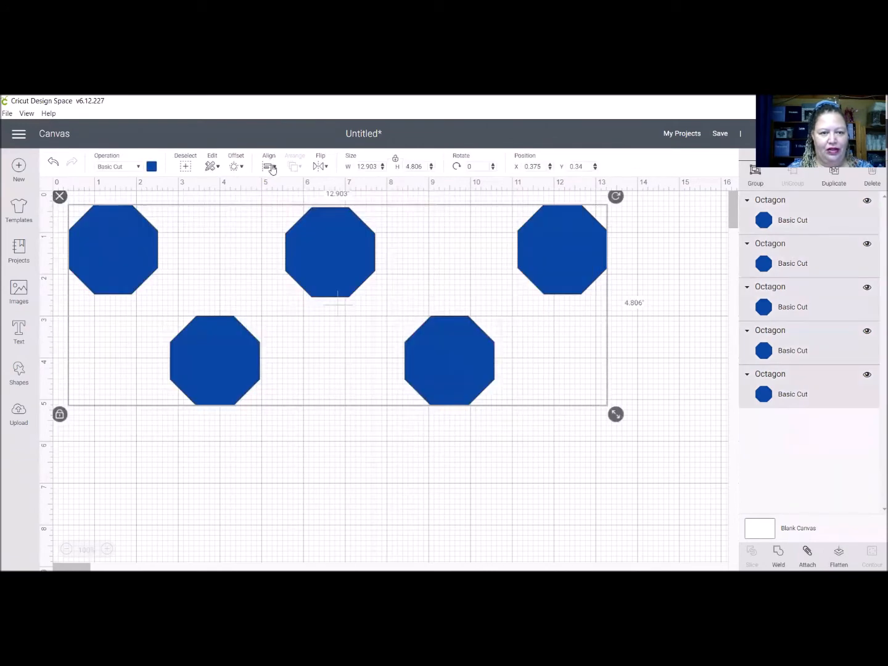
{"action": "left_click", "coordinate": [269, 166]}
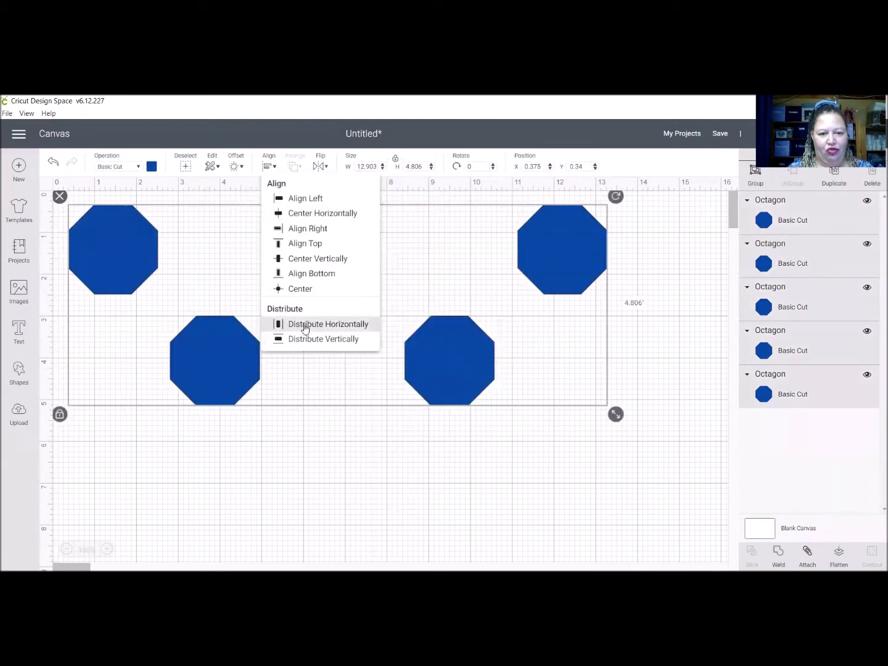
{"action": "left_click", "coordinate": [328, 324]}
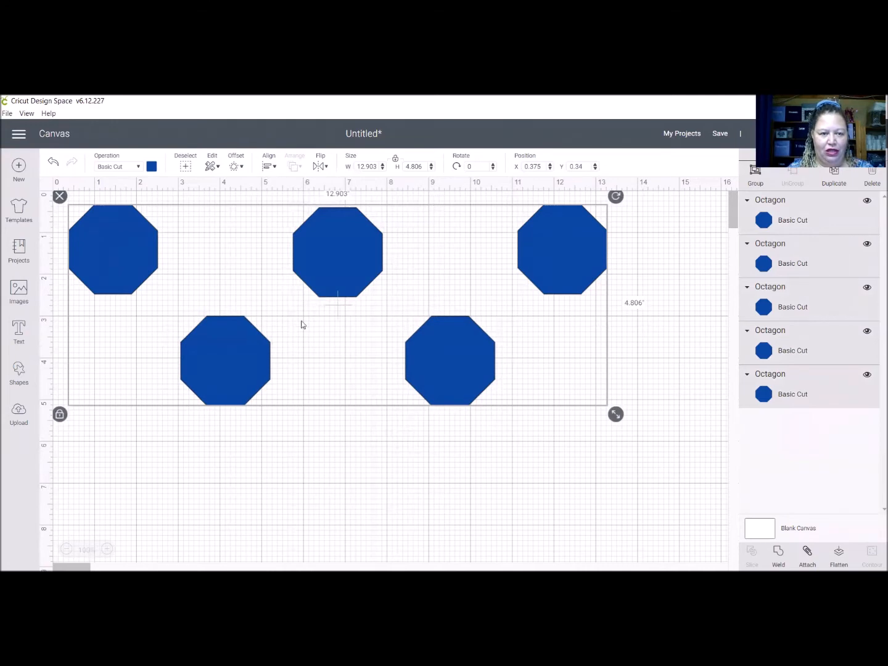
- Try Distribute Vertically on the octagons, then undo it
{"action": "left_click", "coordinate": [269, 165]}
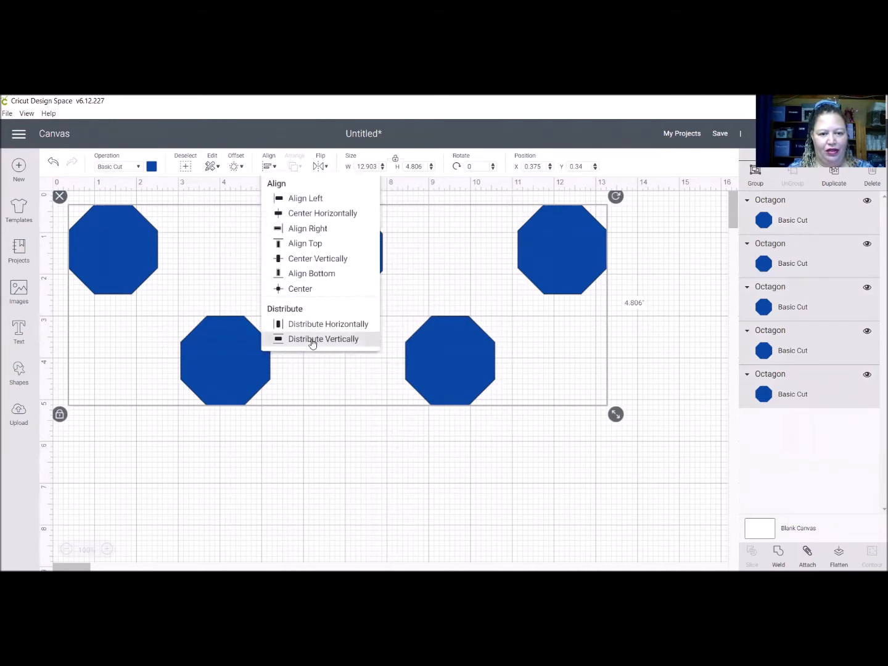
{"action": "left_click", "coordinate": [327, 324]}
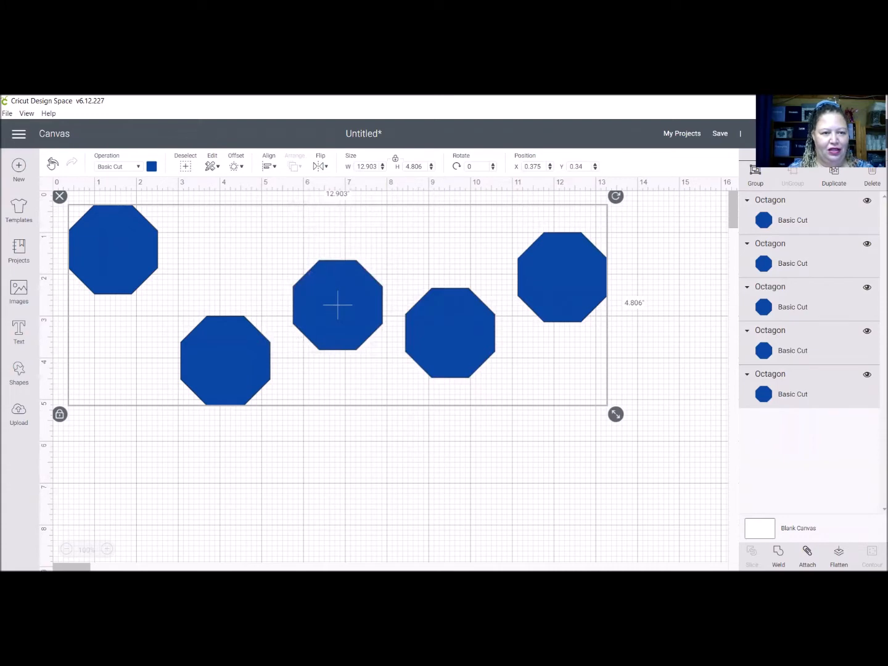
{"action": "left_click", "coordinate": [383, 443]}
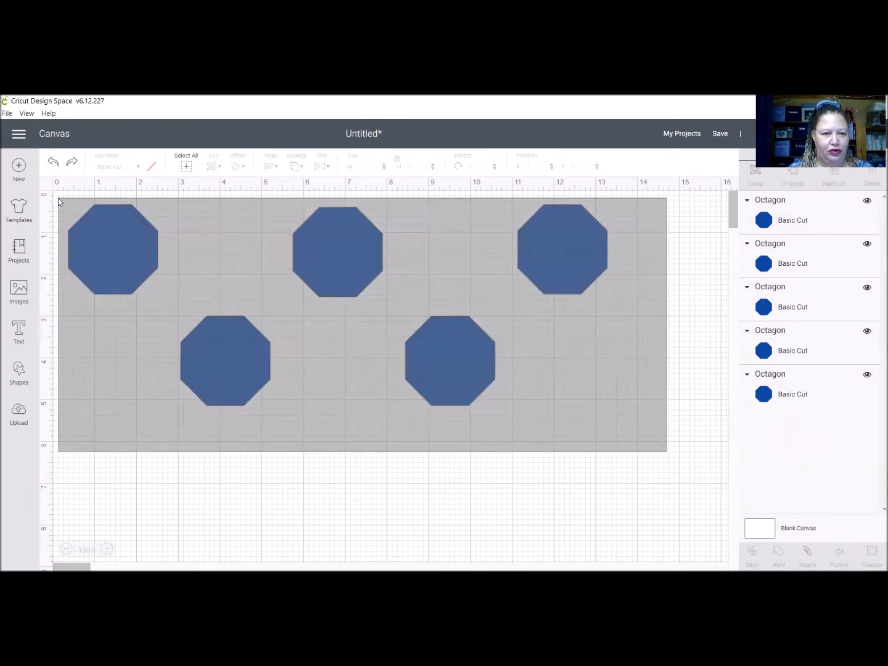
- Align all five octagons to the top, then dismiss the Align menu without further changes
{"action": "left_click", "coordinate": [269, 165]}
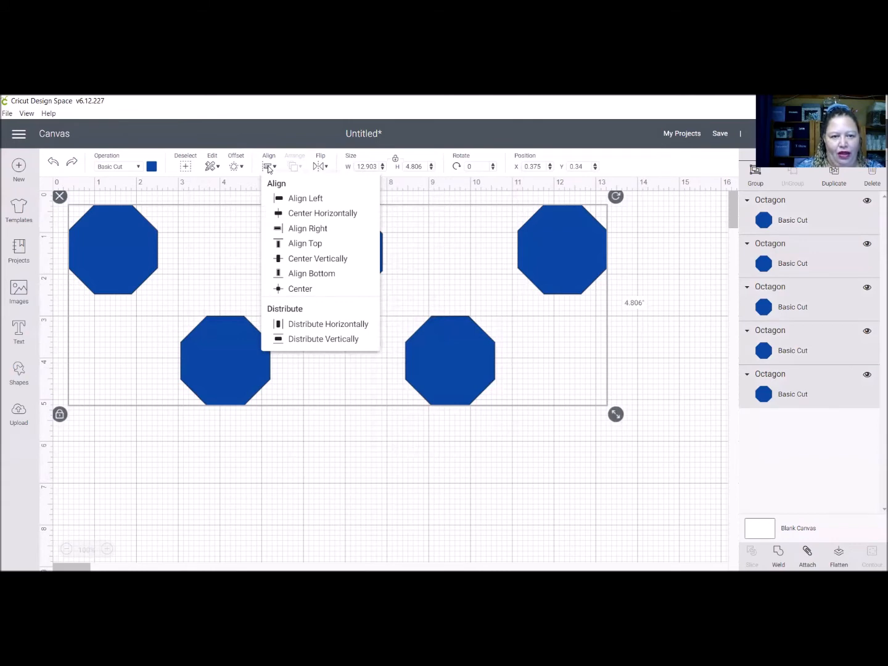
{"action": "mouse_move", "coordinate": [305, 243]}
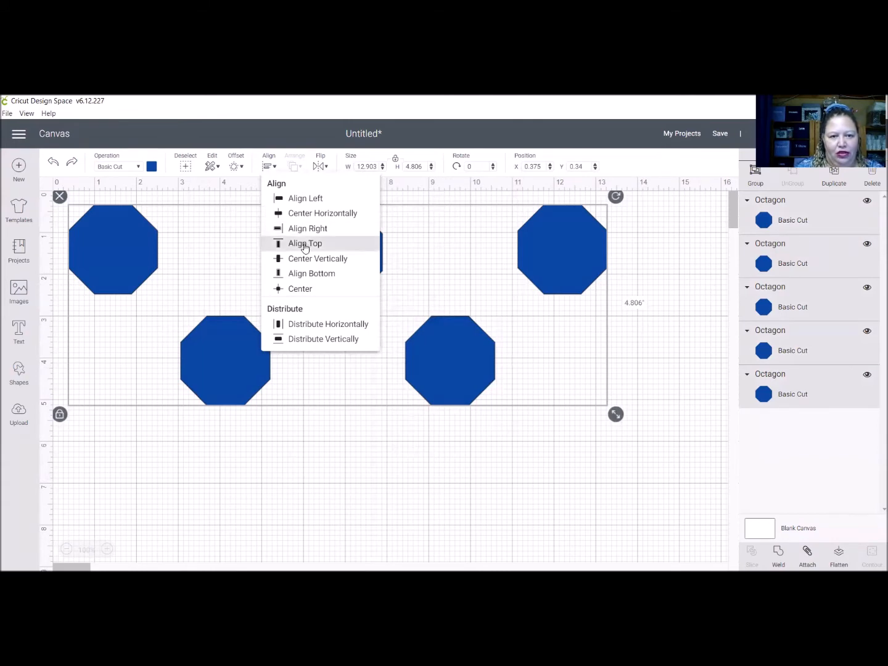
{"action": "left_click", "coordinate": [305, 243]}
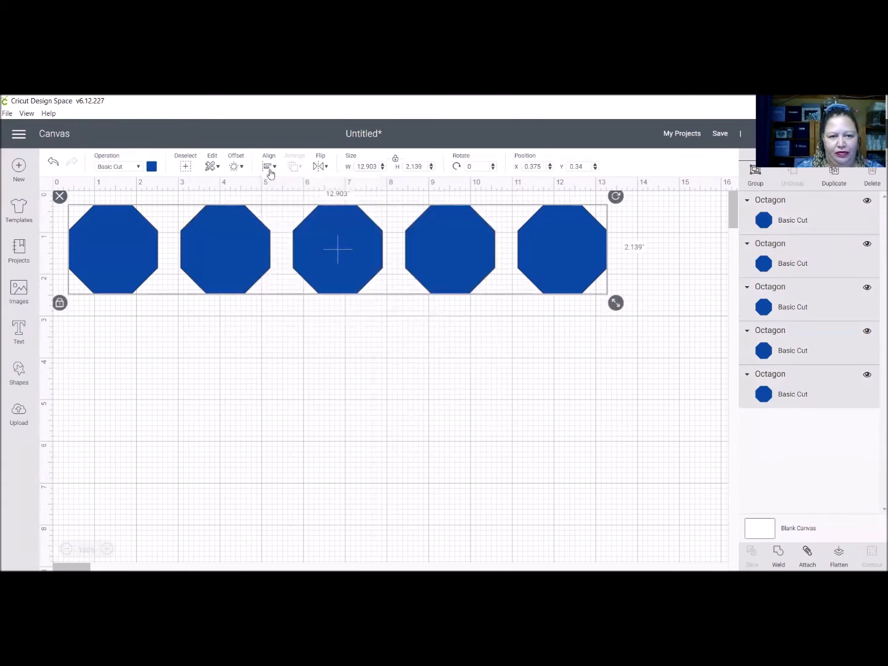
{"action": "left_click", "coordinate": [269, 166]}
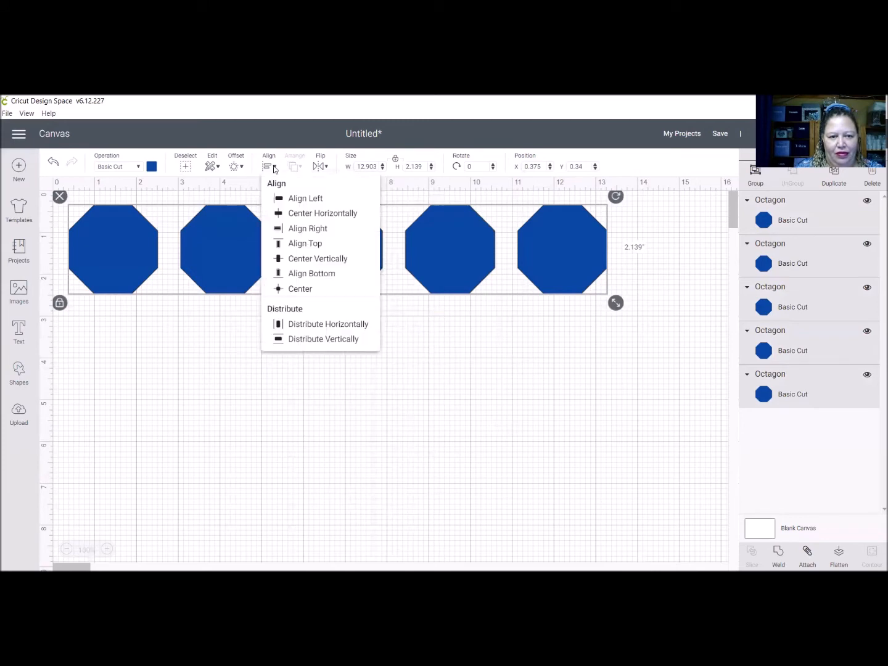
{"action": "mouse_move", "coordinate": [433, 426]}
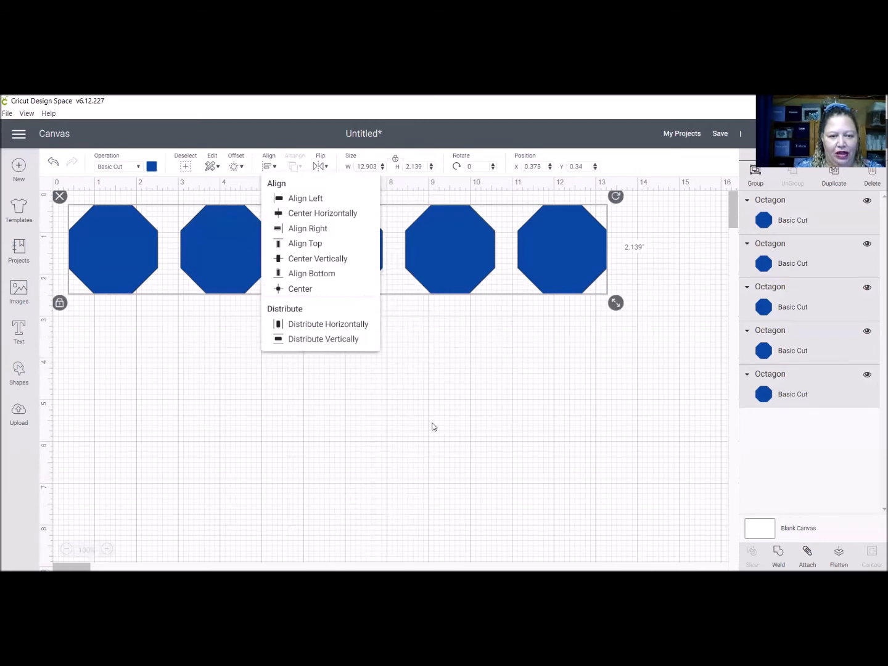
{"action": "left_click", "coordinate": [328, 323]}
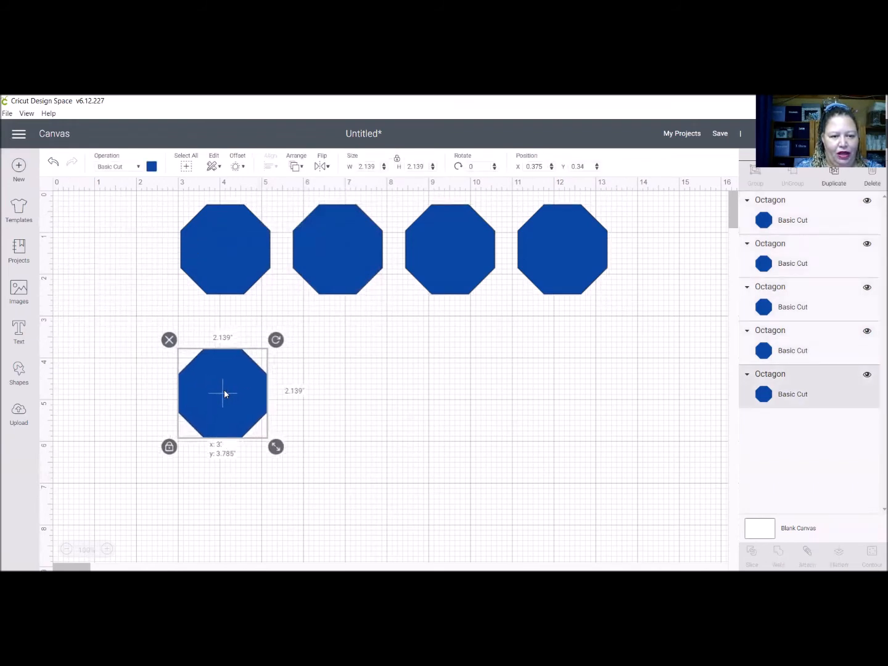
- Drop one octagon below the row, halve another, color it black, and center it
{"action": "left_click_drag", "start_coordinate": [223, 394], "coordinate": [225, 249]}
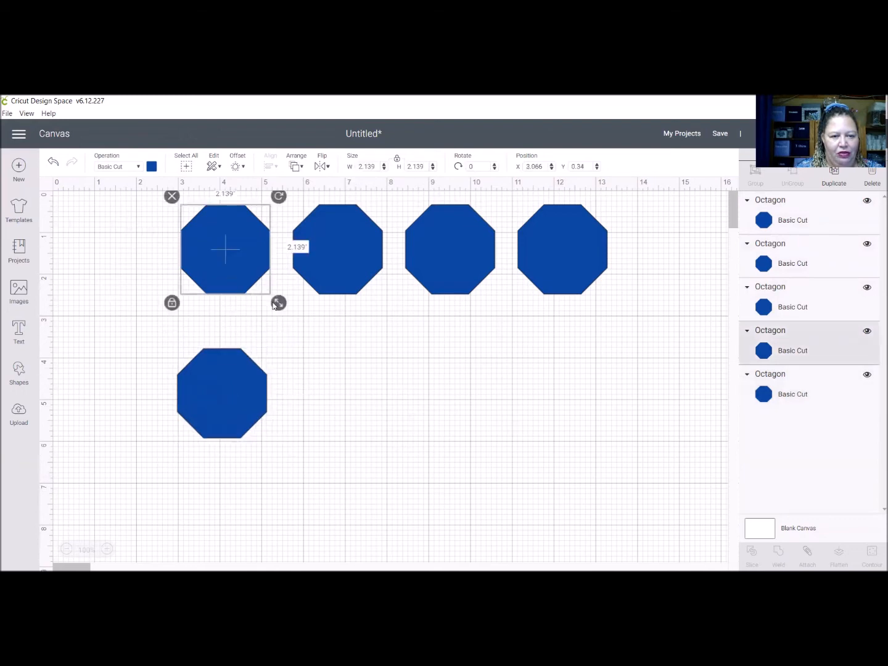
{"action": "left_click_drag", "start_coordinate": [279, 303], "coordinate": [233, 257]}
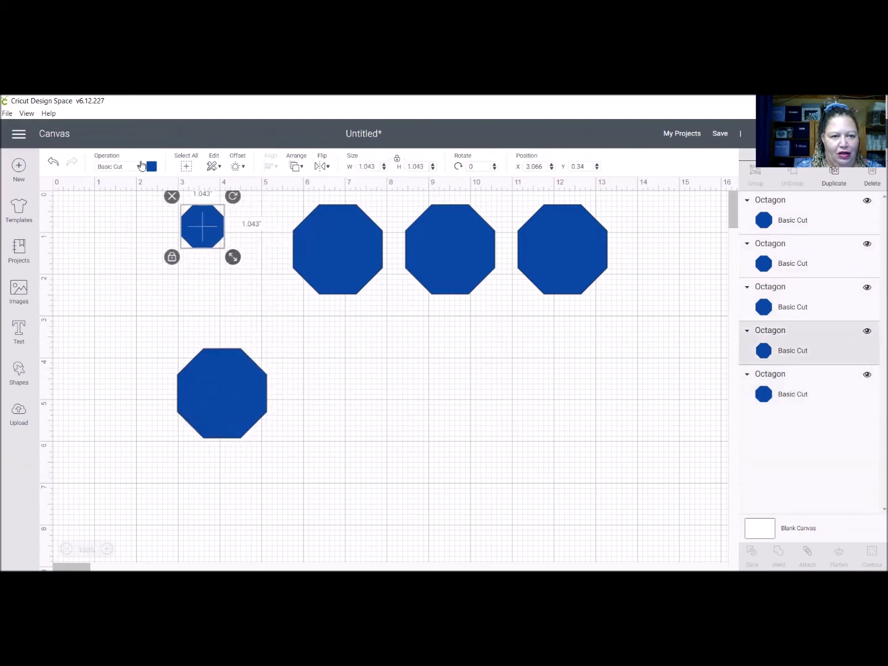
{"action": "left_click", "coordinate": [152, 166]}
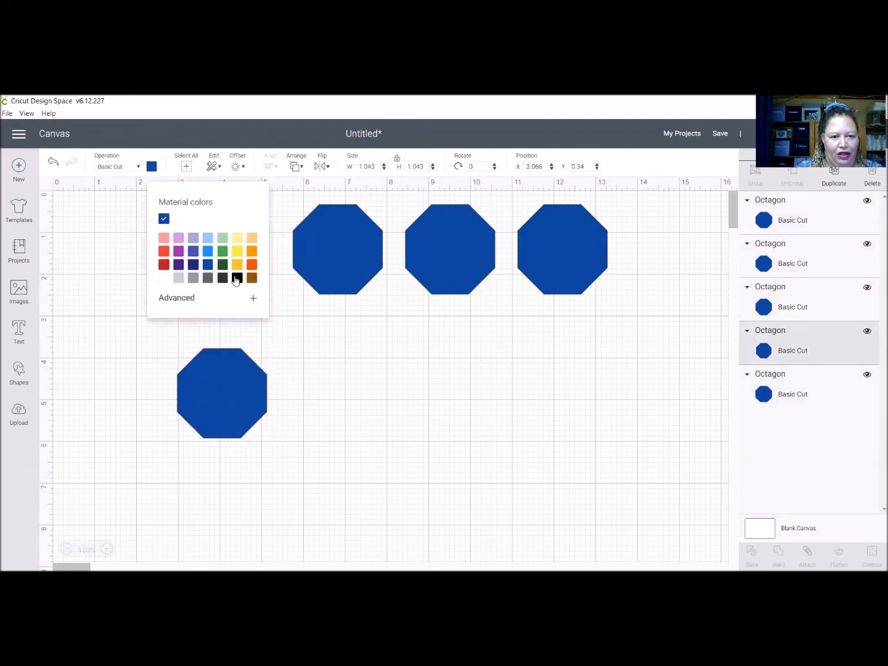
{"action": "left_click", "coordinate": [223, 278]}
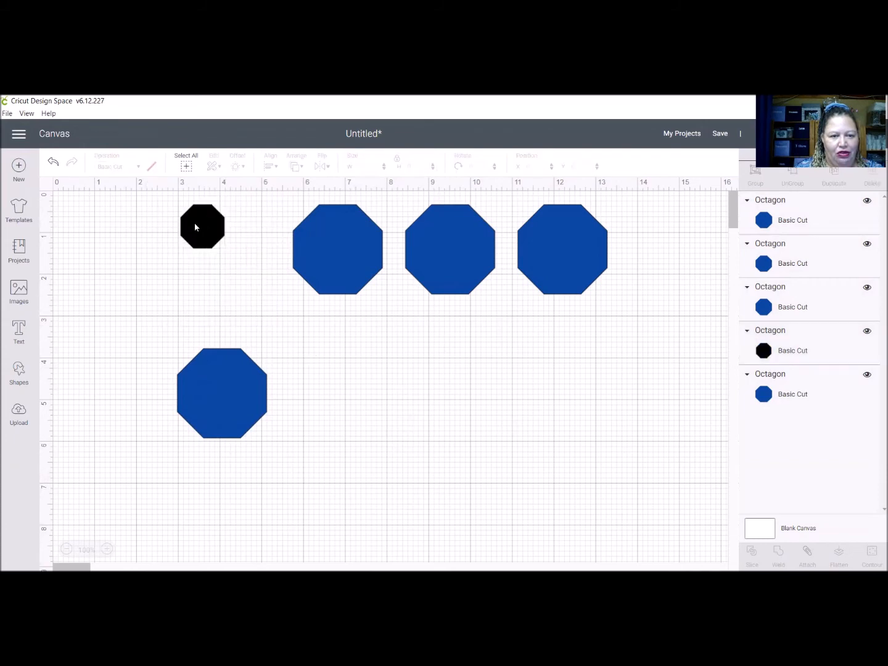
{"action": "left_click", "coordinate": [222, 392]}
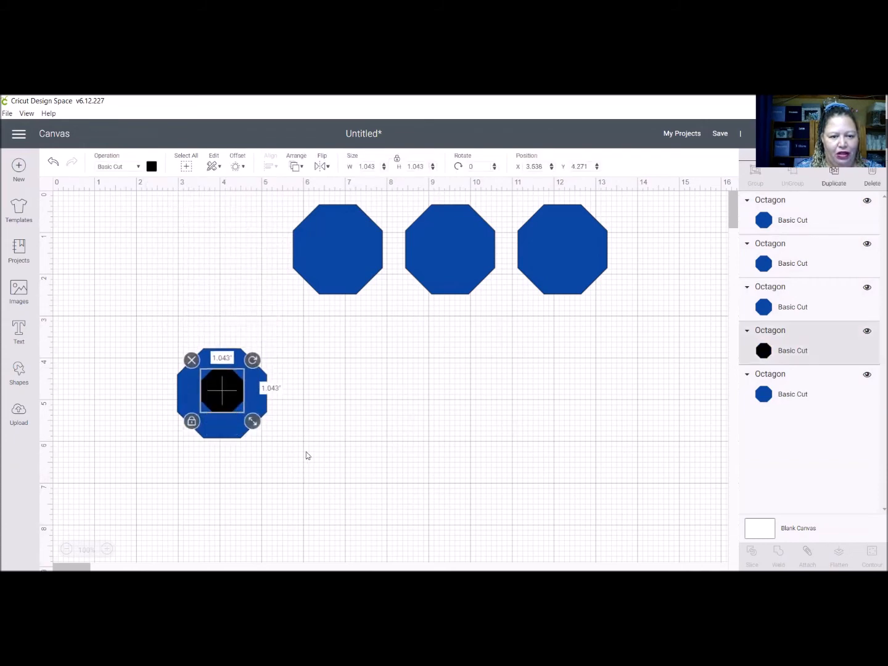